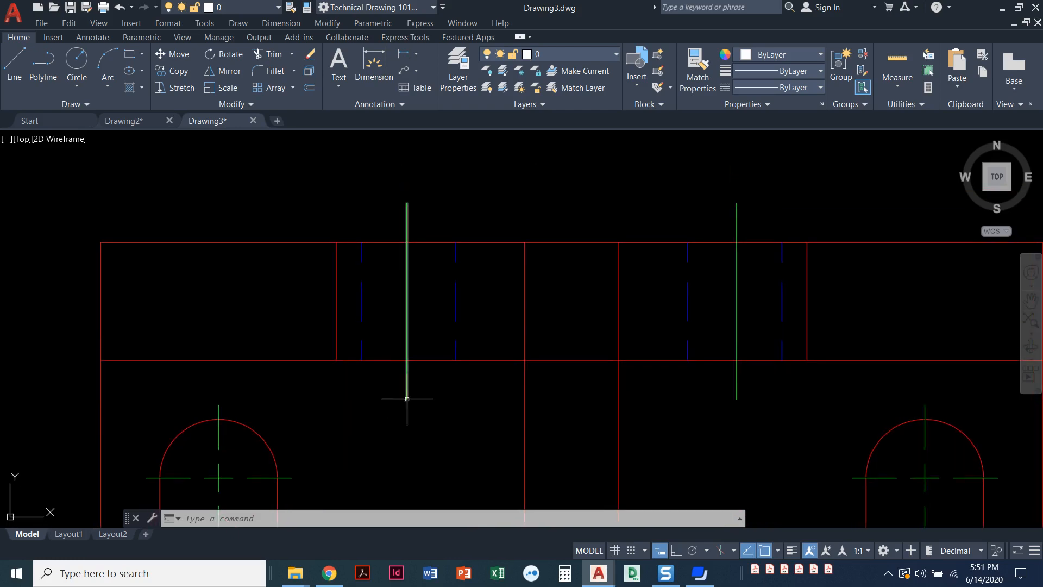
mouse_move(409, 376)
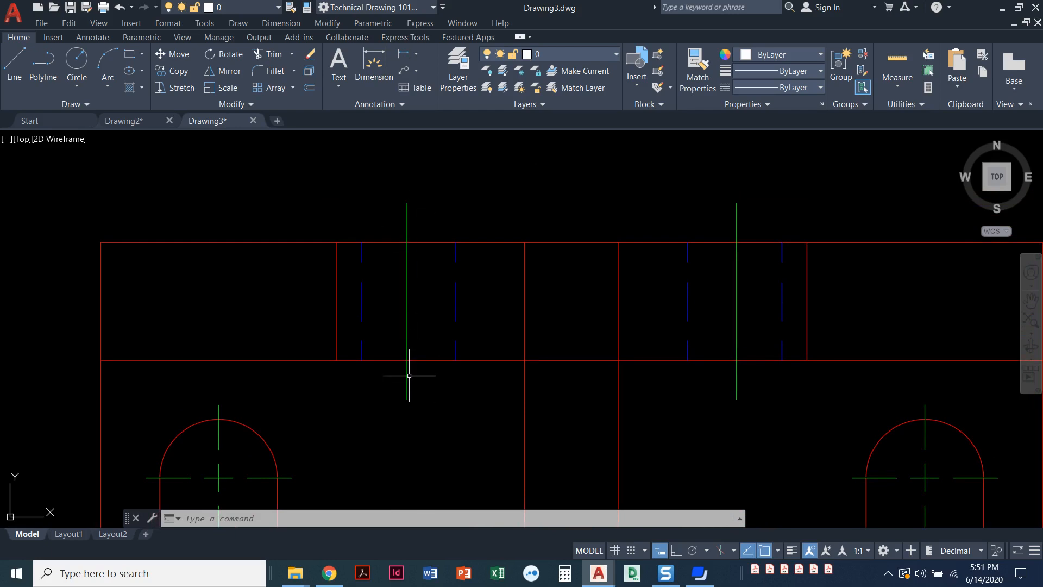
mouse_move(476, 207)
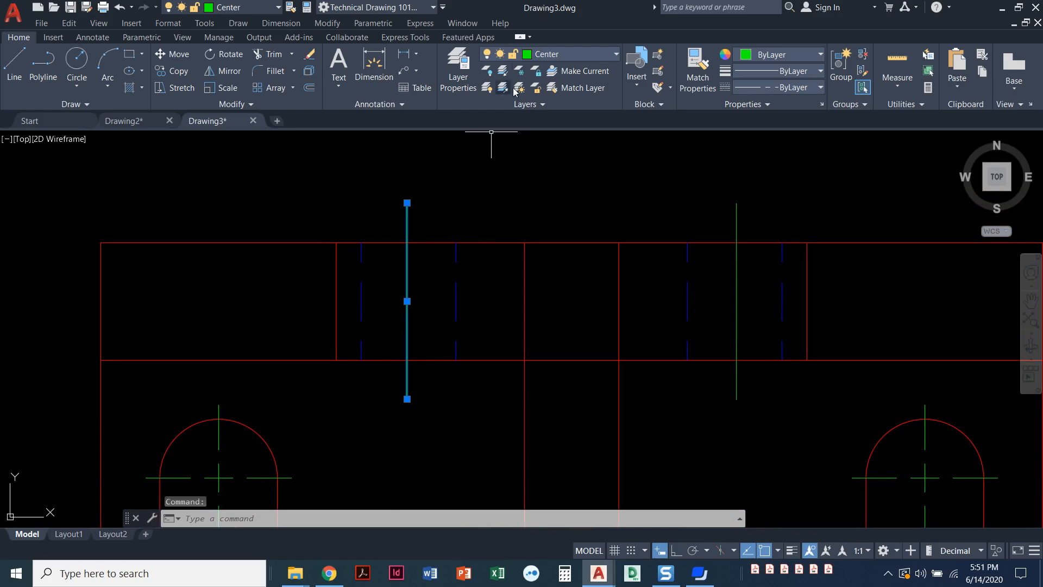
mouse_move(532, 63)
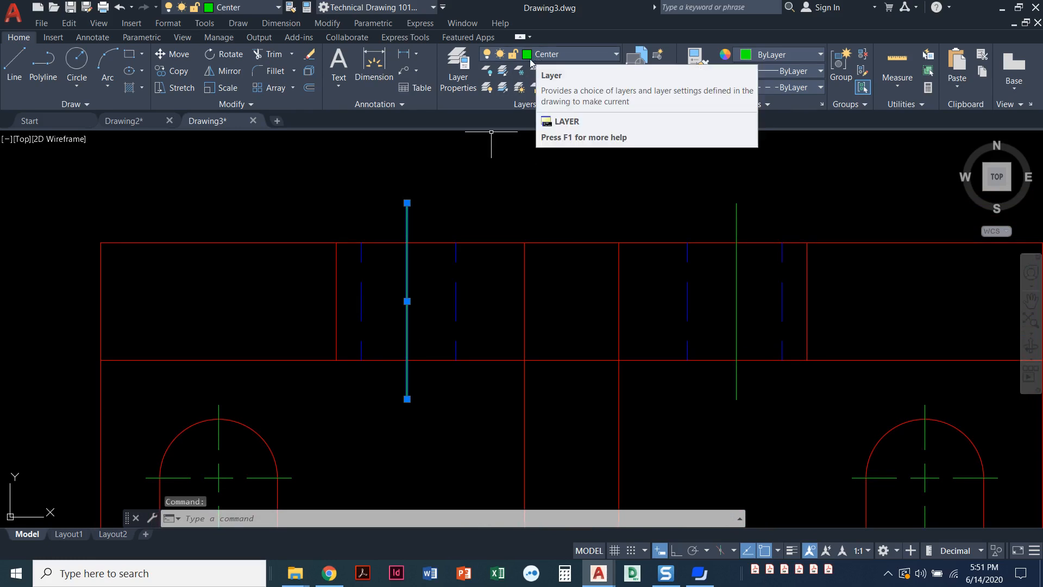
Review the linetype assigned to the Center layer in the layer settings without changing it.
click(458, 69)
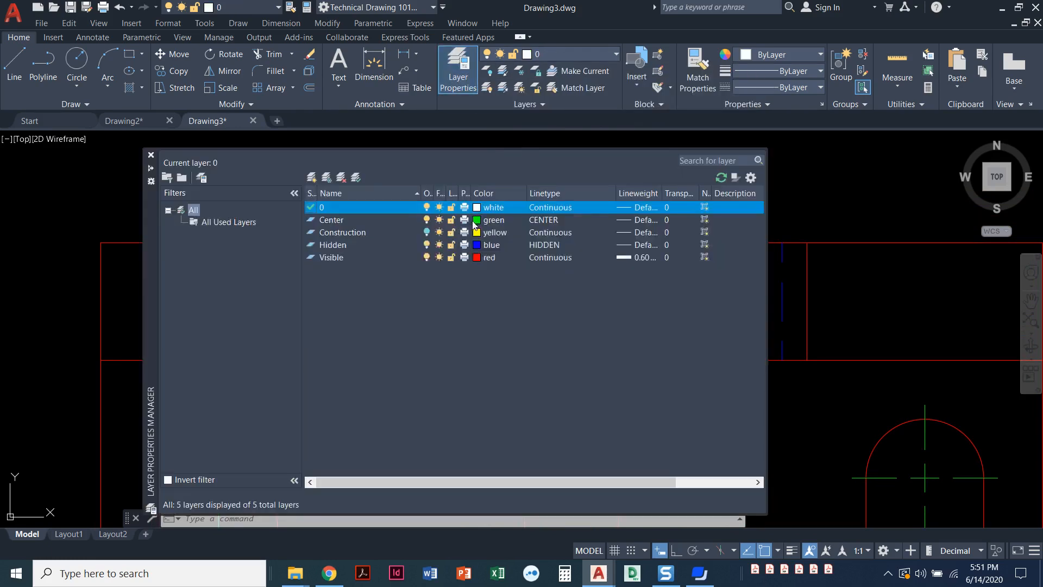
click(549, 220)
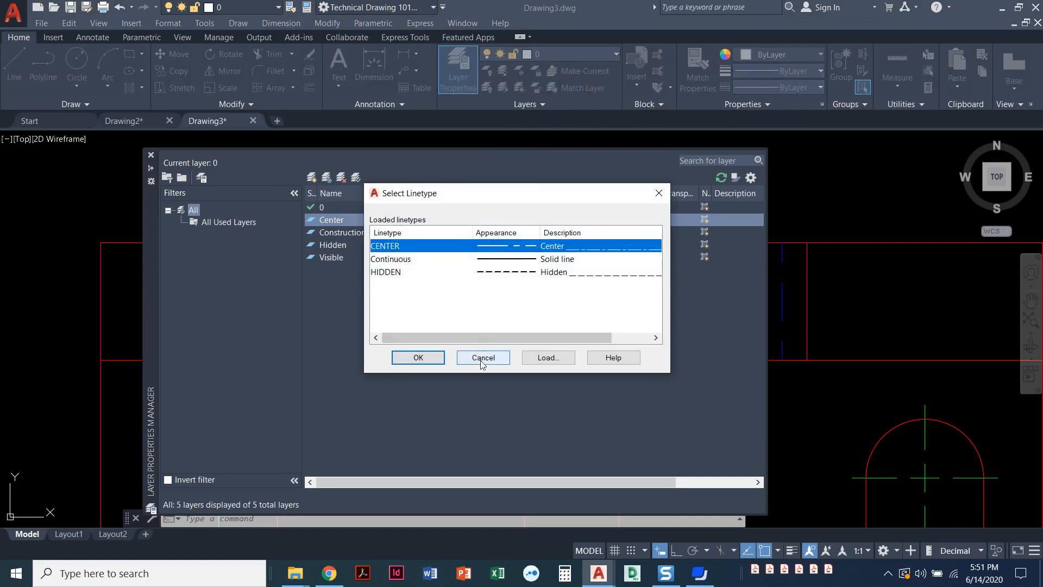
click(417, 357)
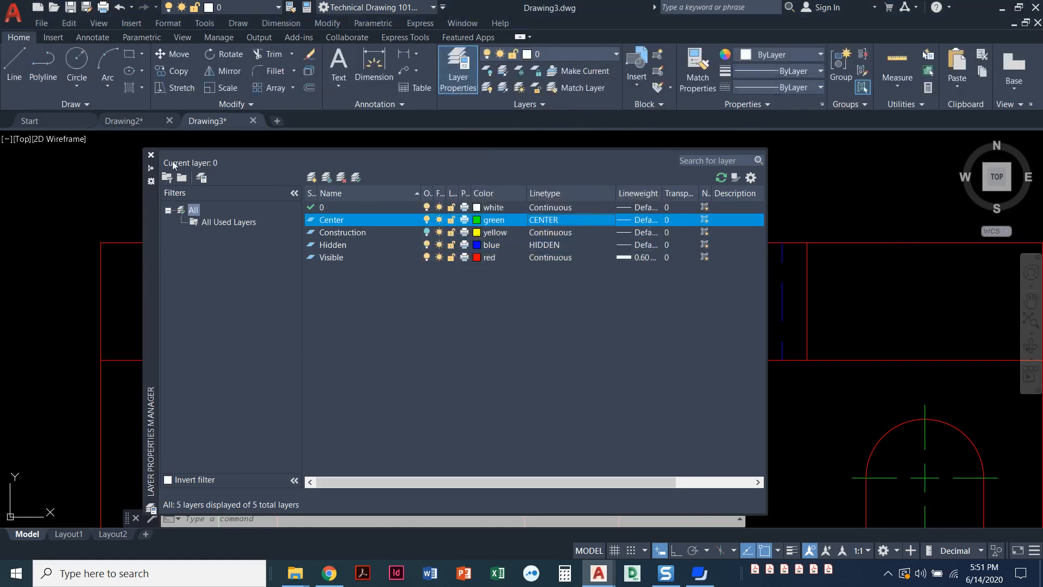
click(149, 154)
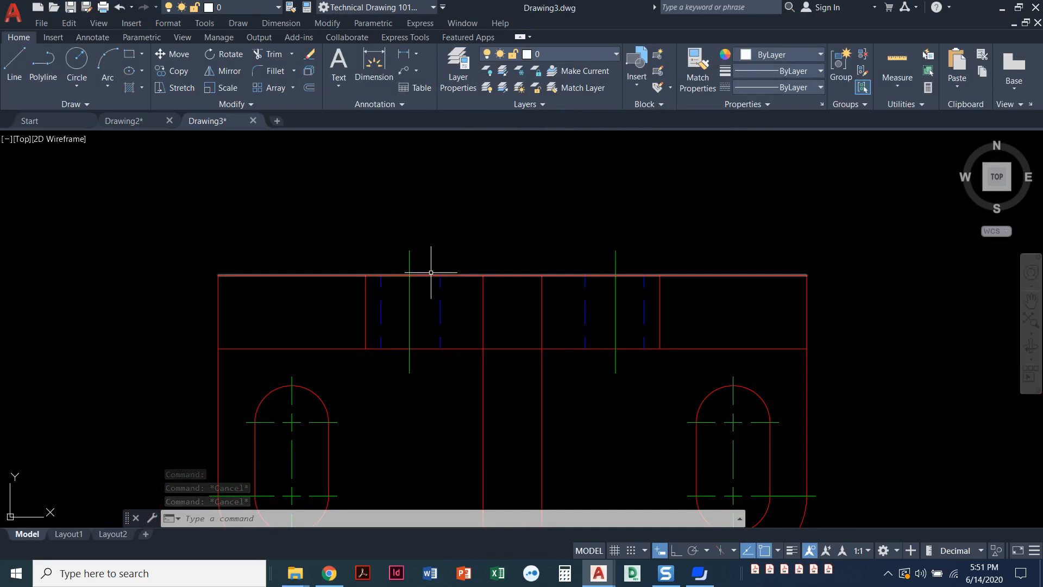
Make Center the current layer and draw a horizontal line above the drawing with Ortho on.
click(13, 68)
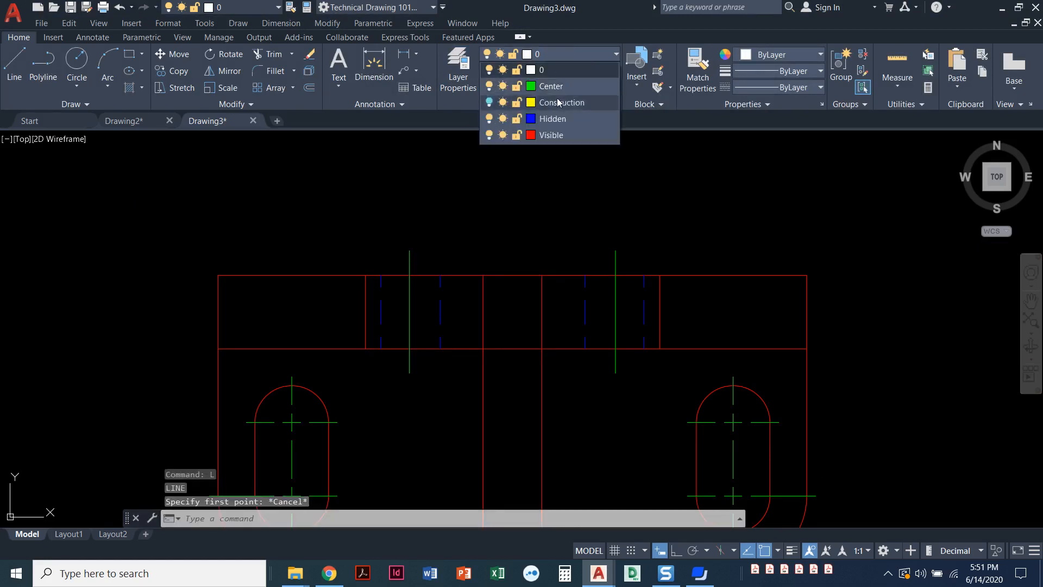
click(550, 86)
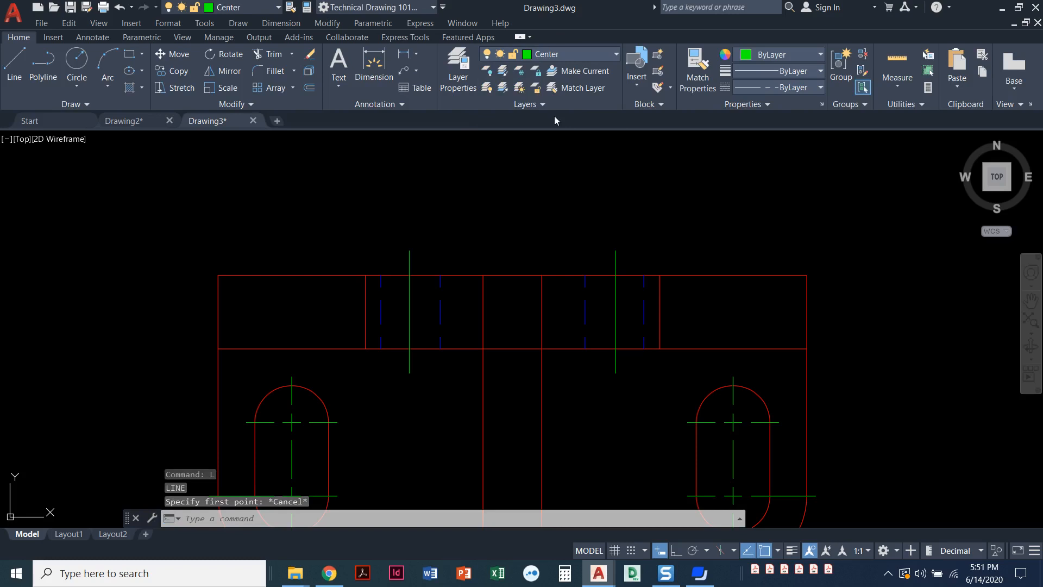
mouse_move(435, 213)
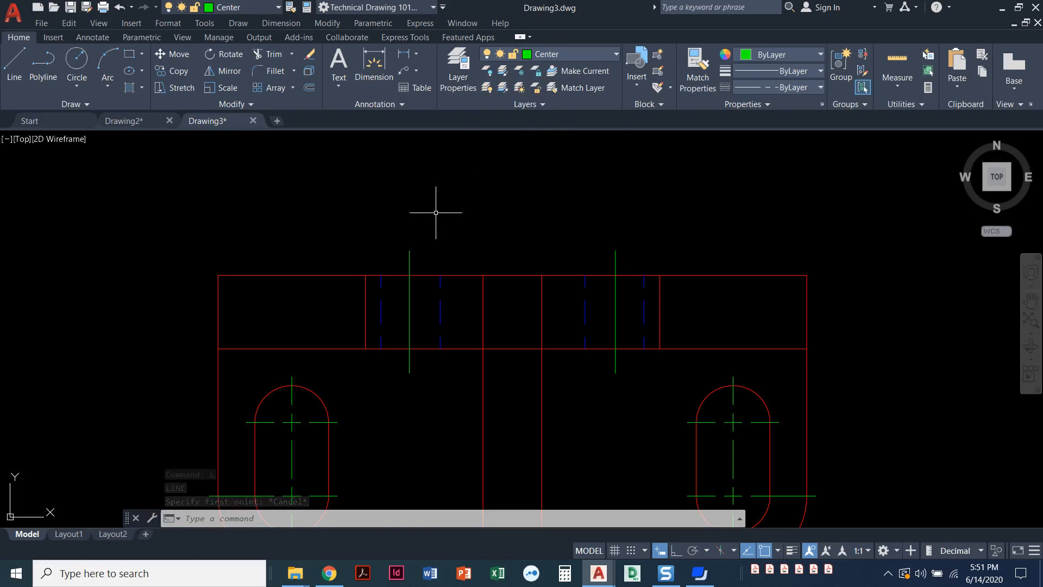
click(435, 212)
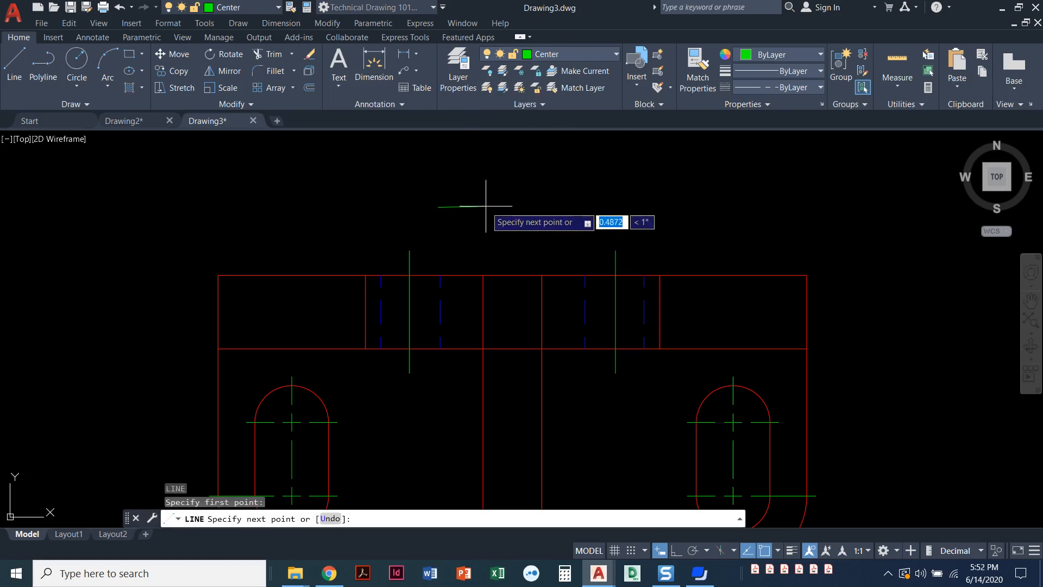
key(f8)
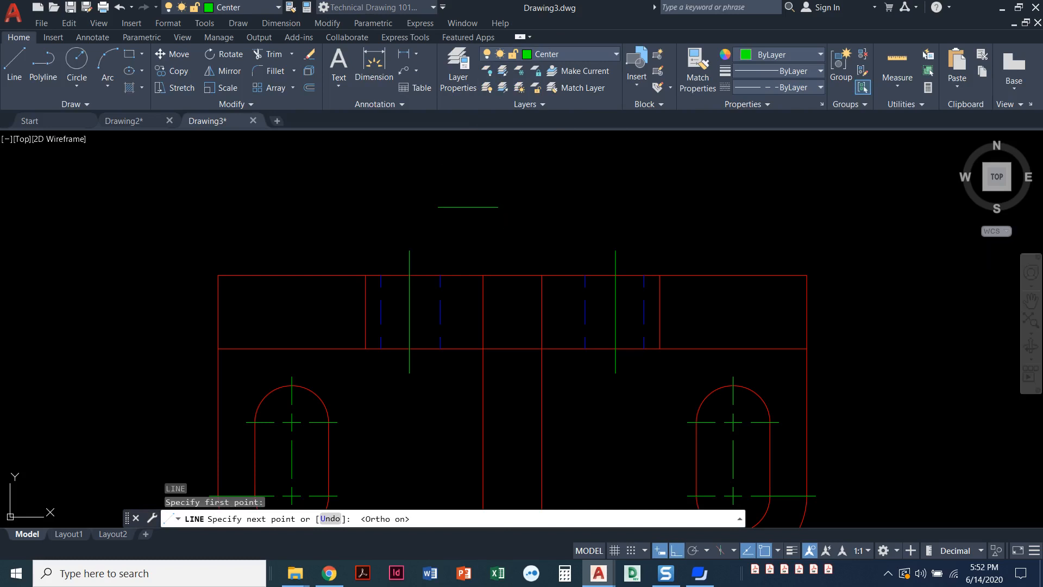
mouse_move(522, 204)
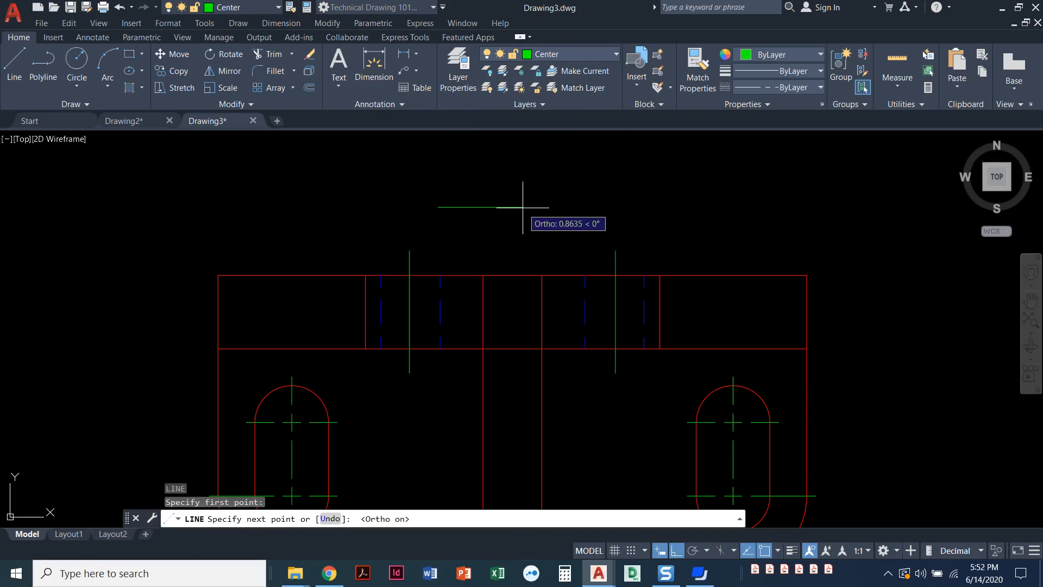
click(523, 207)
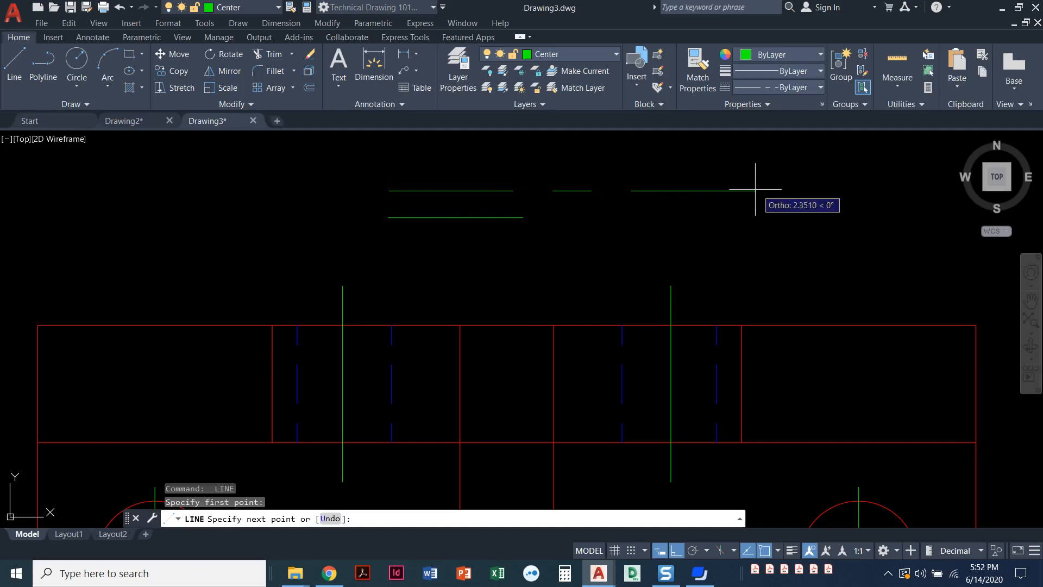
mouse_move(715, 179)
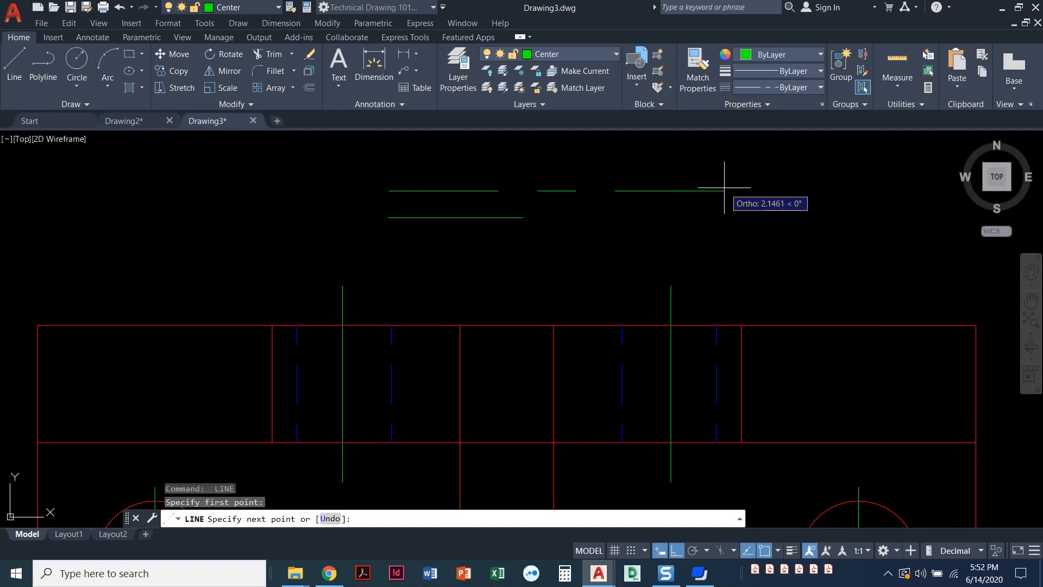
mouse_move(733, 180)
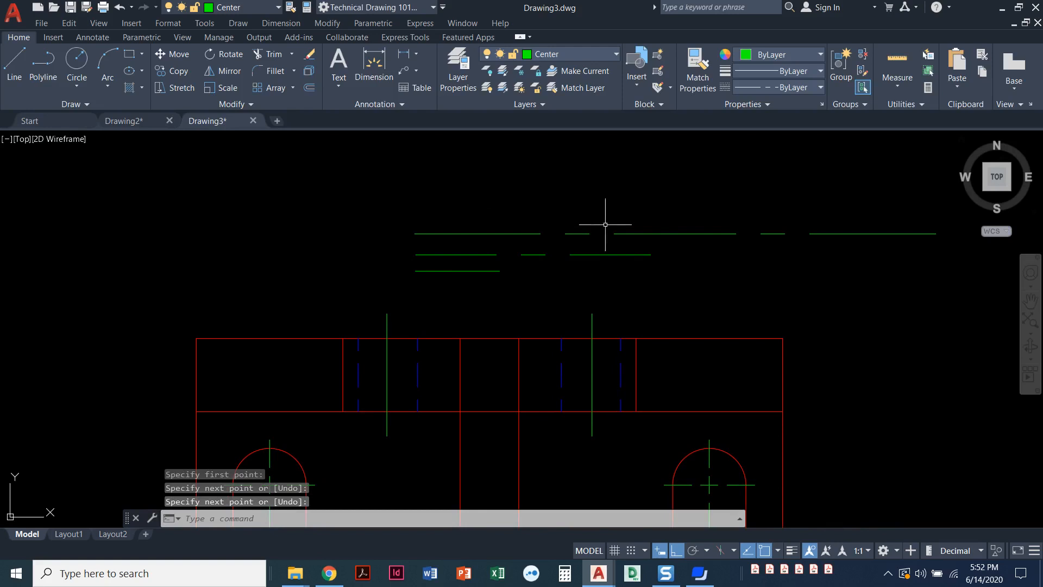
mouse_move(633, 265)
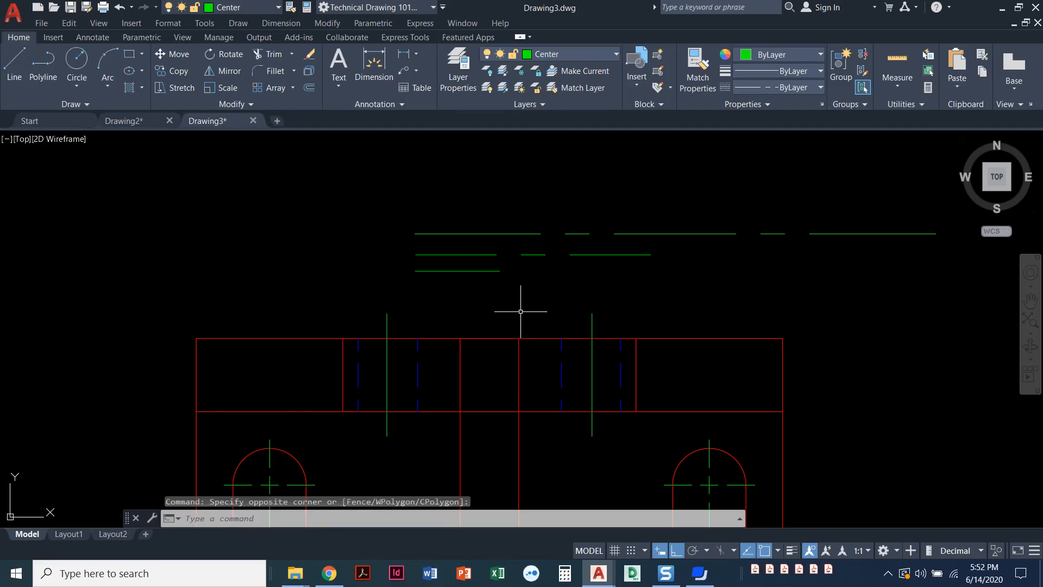
Set the global linetype scale to 0.5 via LTS so the centre lines show dashes.
click(592, 373)
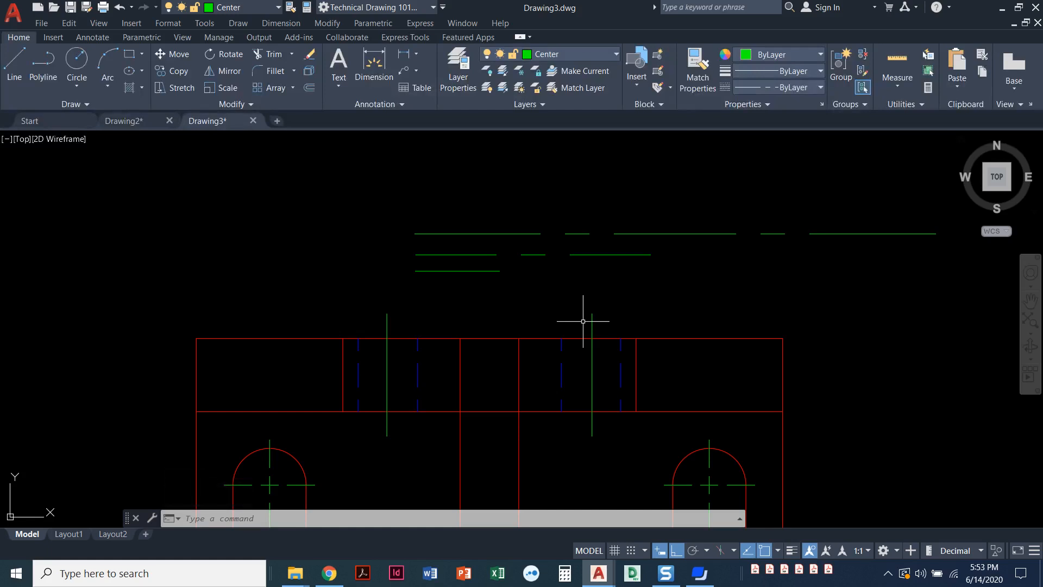
text(LTS)
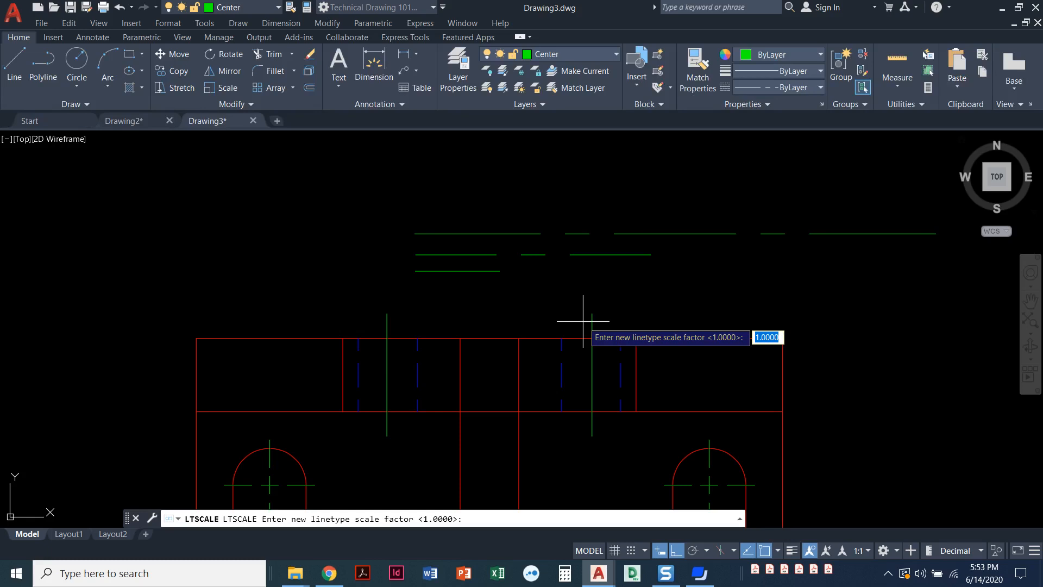
text(.5)
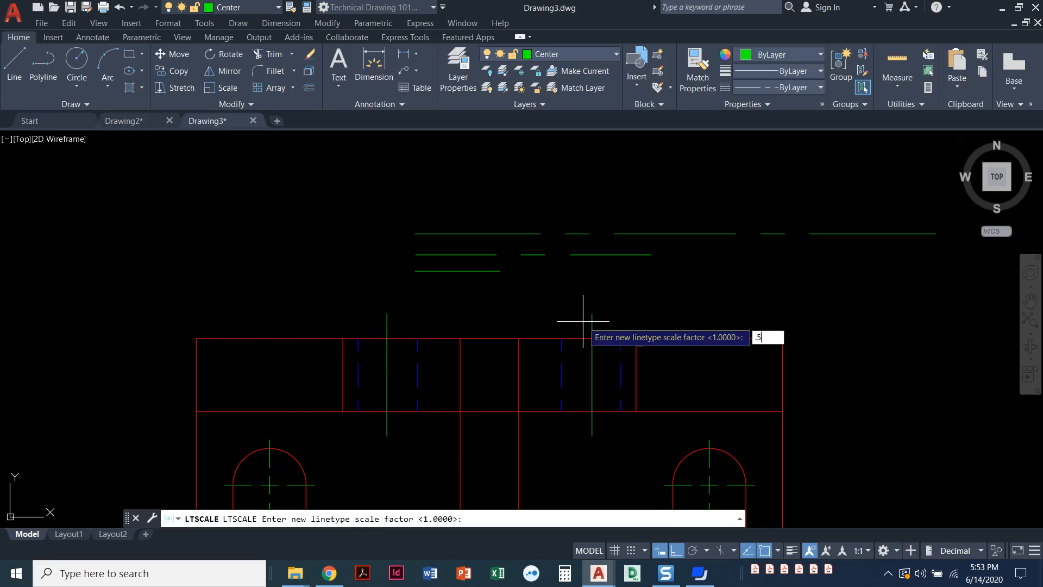
key(enter)
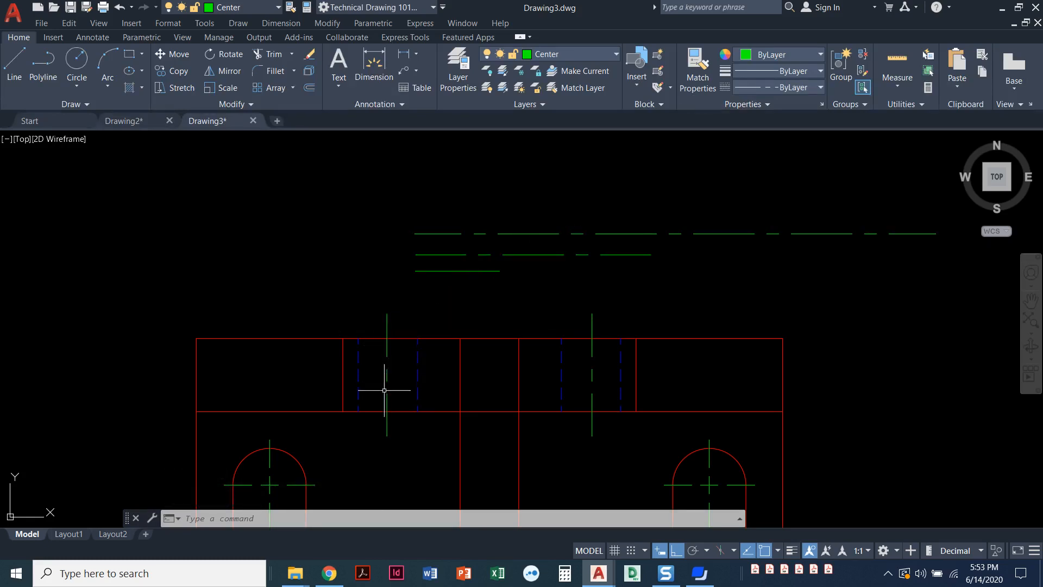
mouse_move(564, 431)
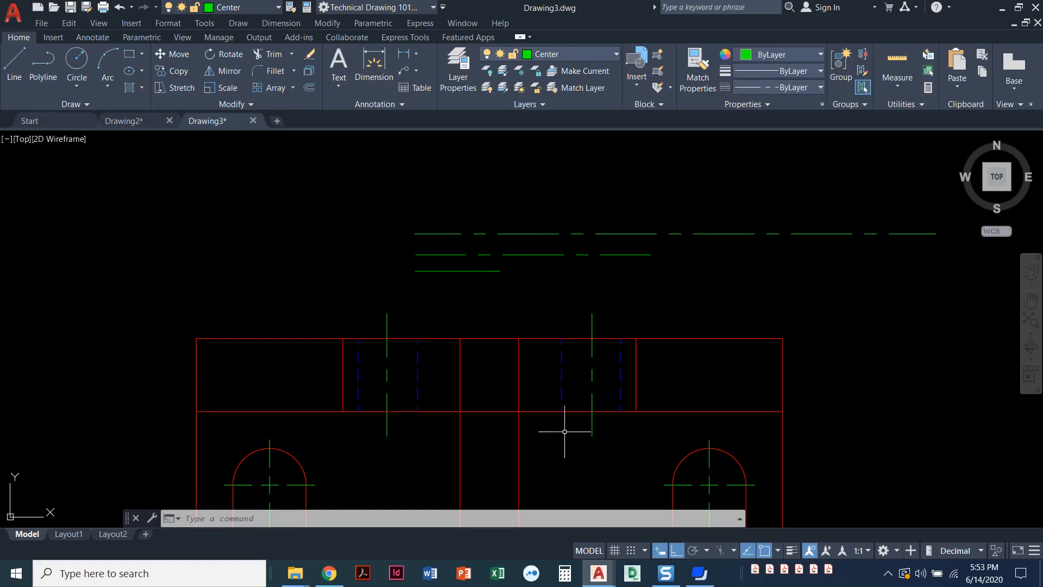
mouse_move(567, 378)
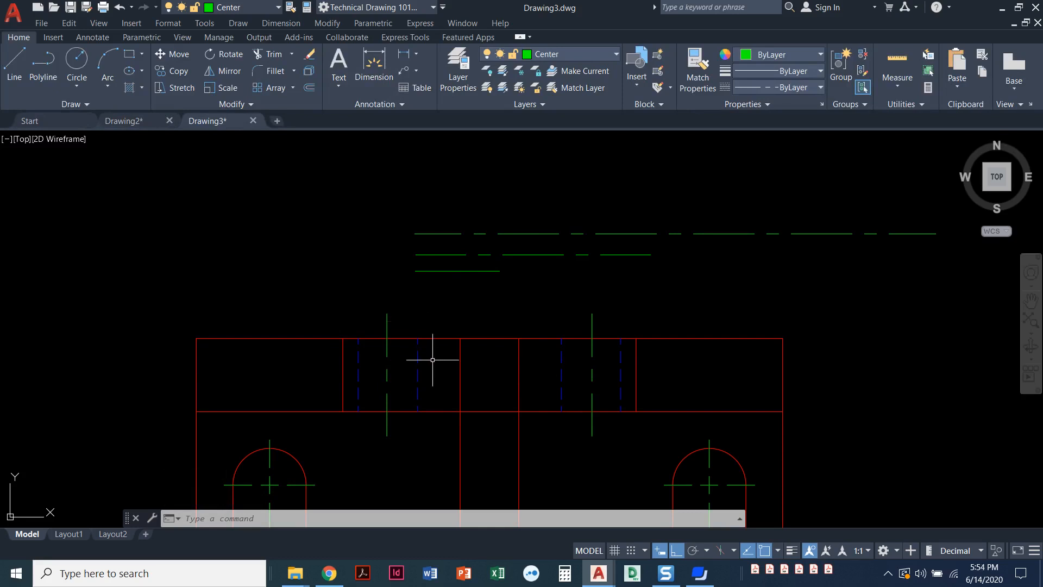
mouse_move(436, 335)
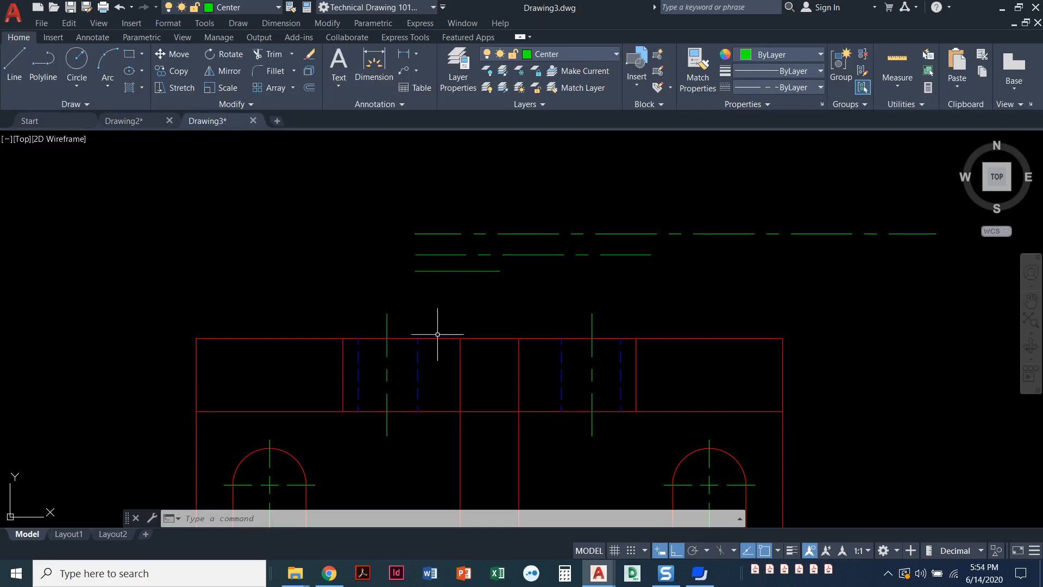
mouse_move(441, 320)
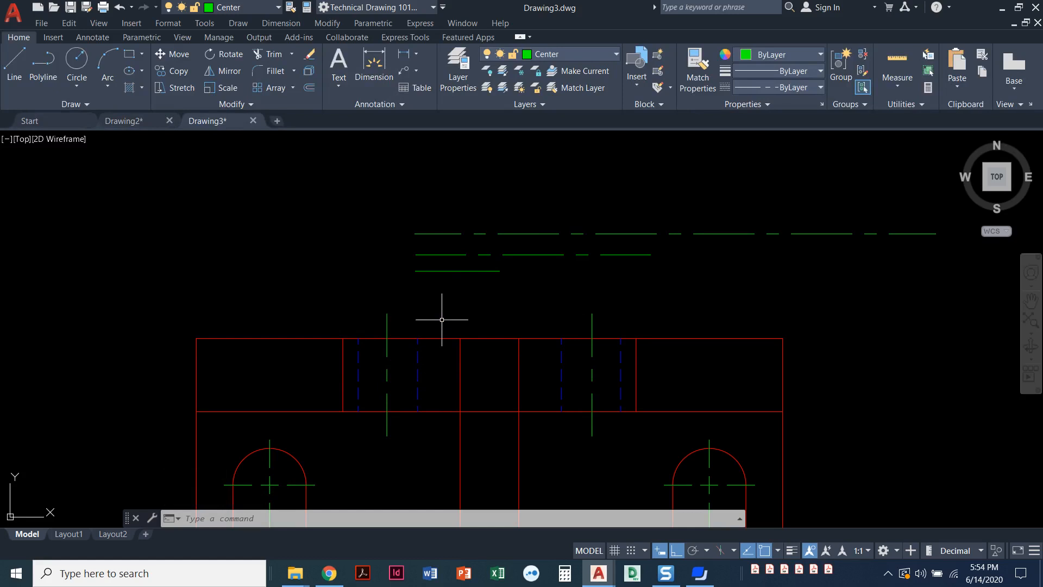
Undo the scale change, then run LTSCALE again with a factor of 0.5.
text(U)
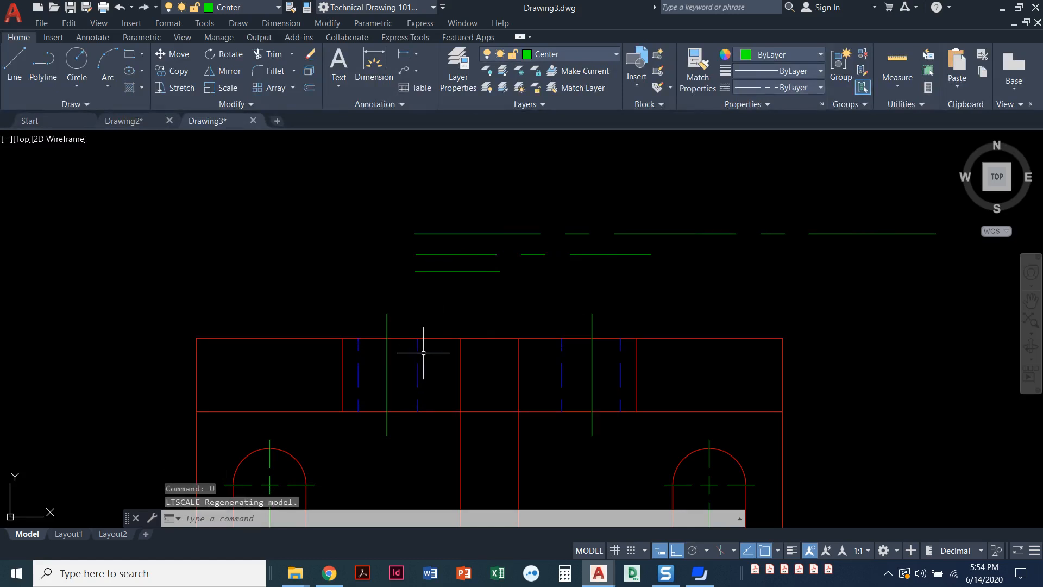
mouse_move(429, 312)
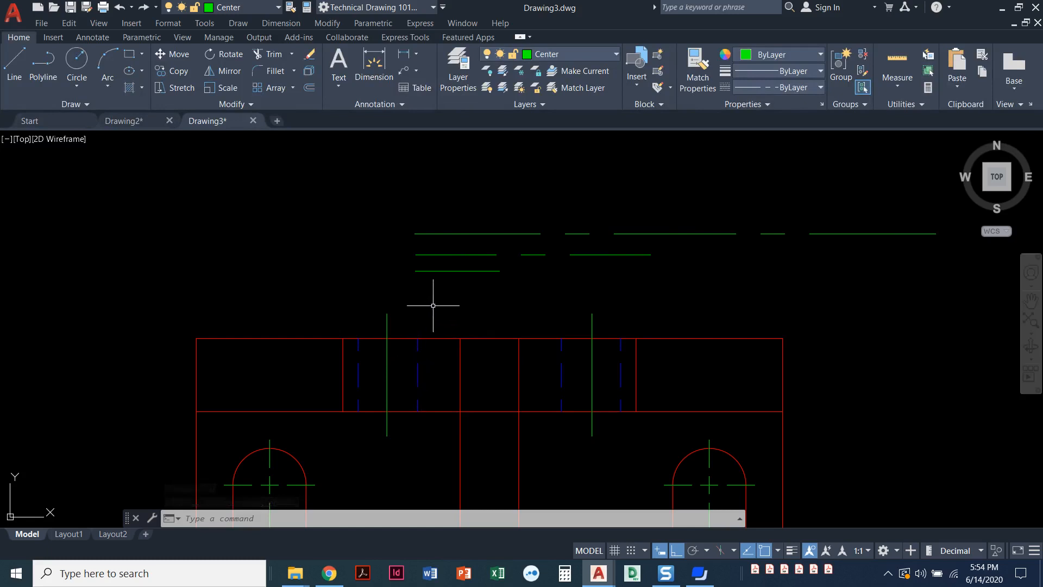
text(LTSCALE LTSCALE Enter new linetype scale factor <1.0000>:)
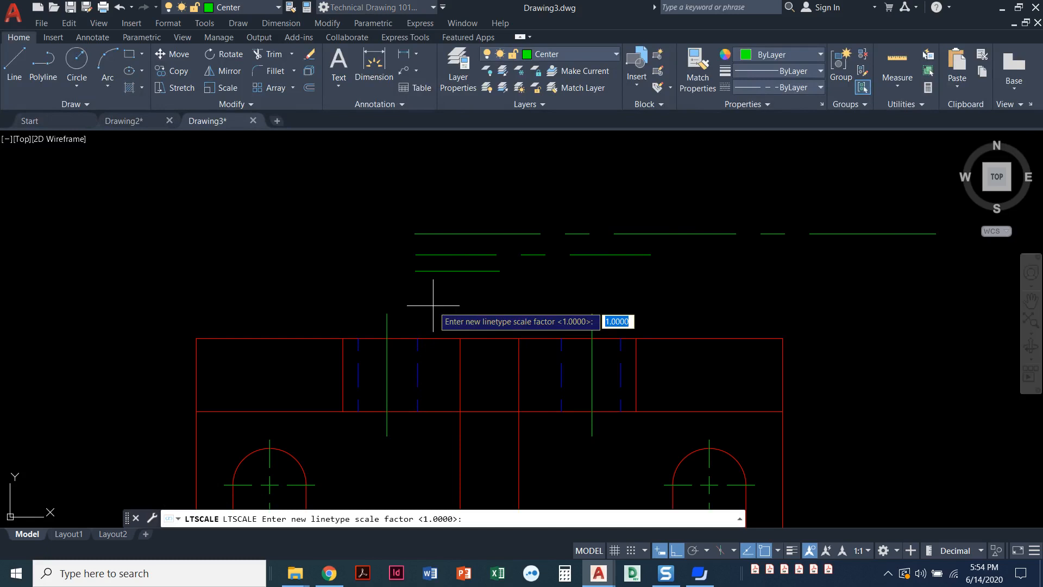
text(.5)
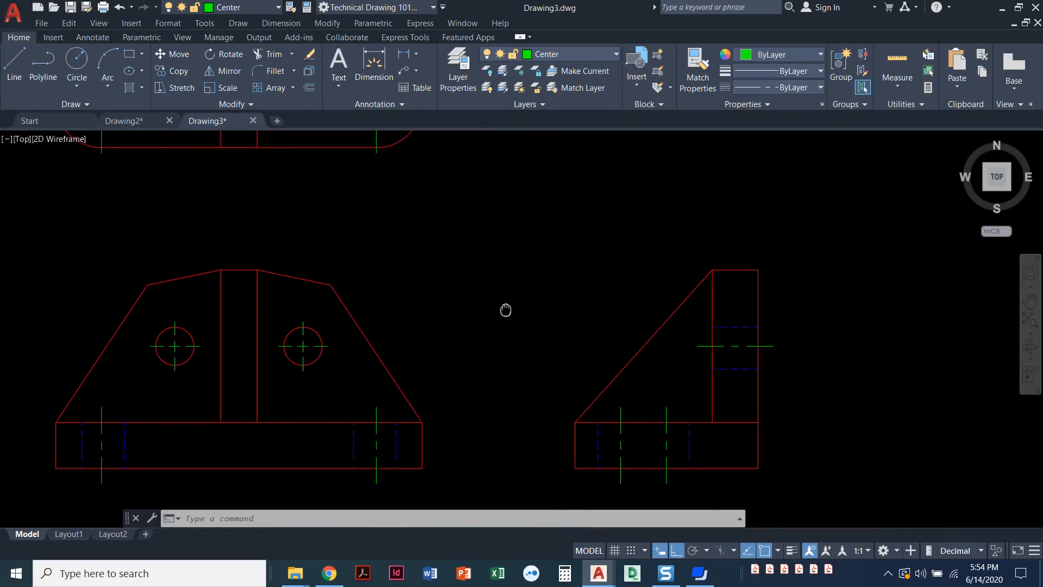
Pan across the views and select the short green center line above the top view.
drag(505, 310, 544, 318)
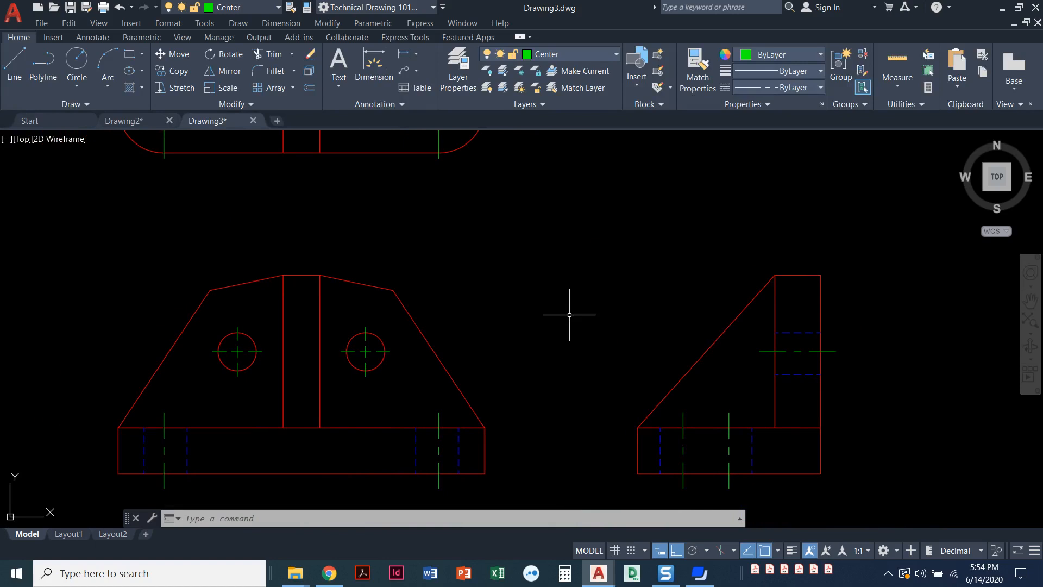
mouse_move(562, 307)
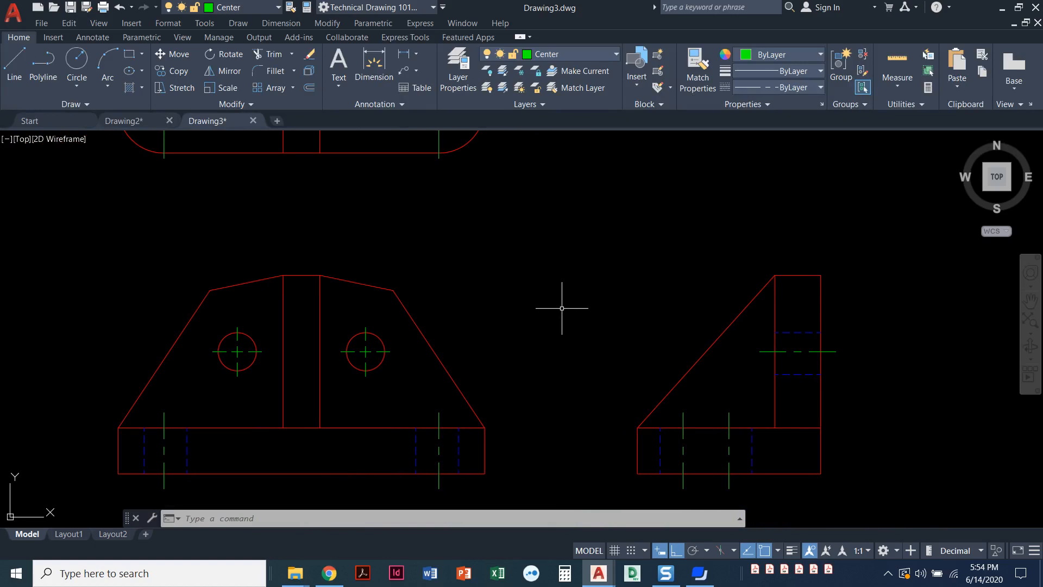
mouse_move(559, 303)
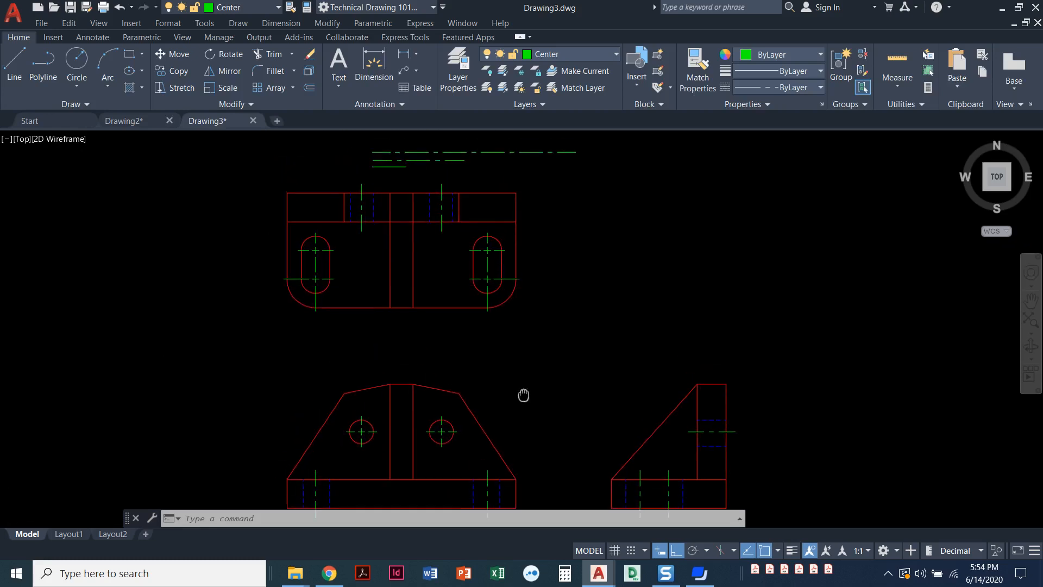
drag(524, 395, 389, 263)
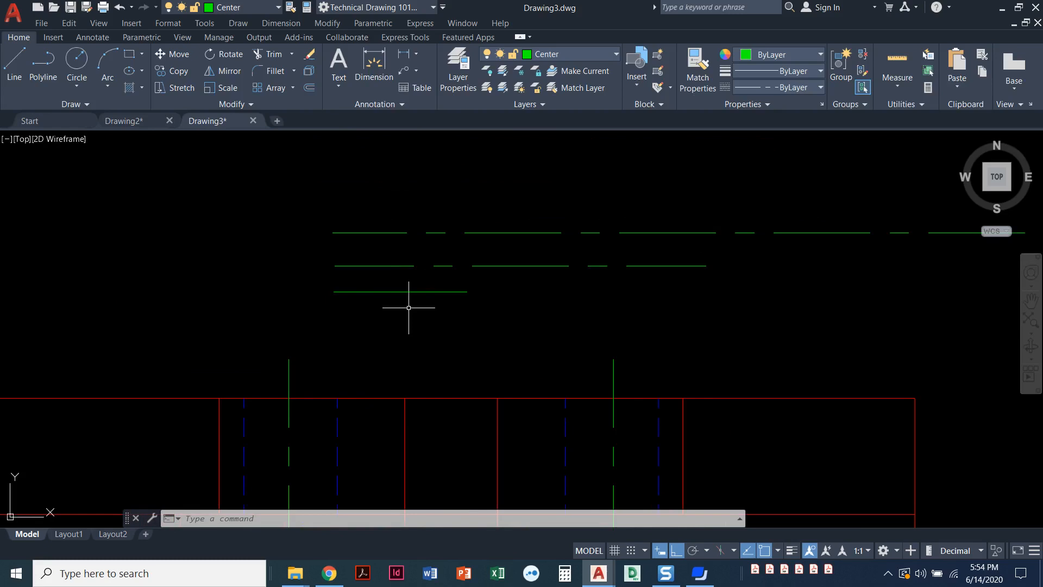
click(400, 292)
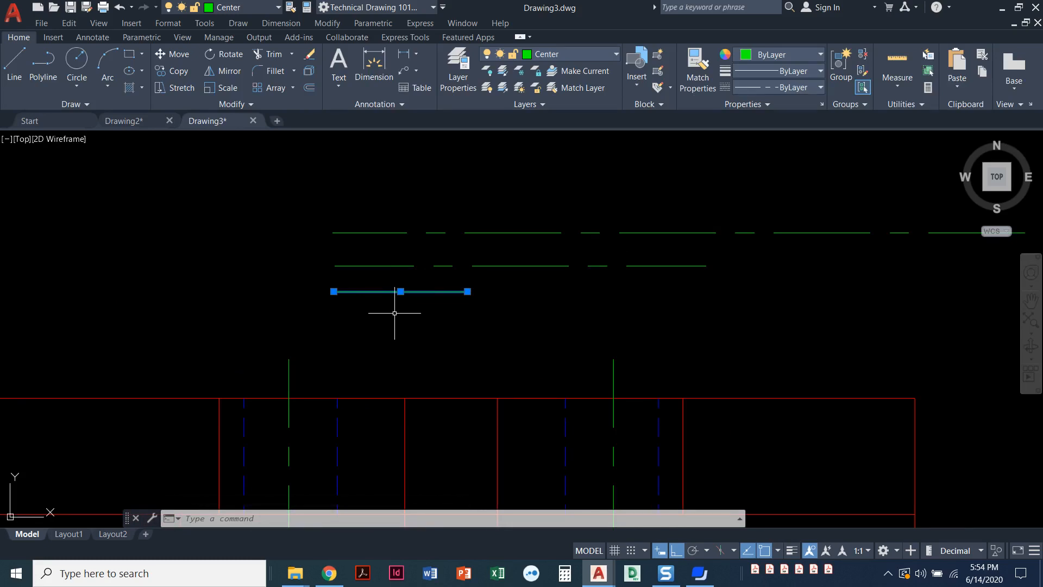
mouse_move(423, 304)
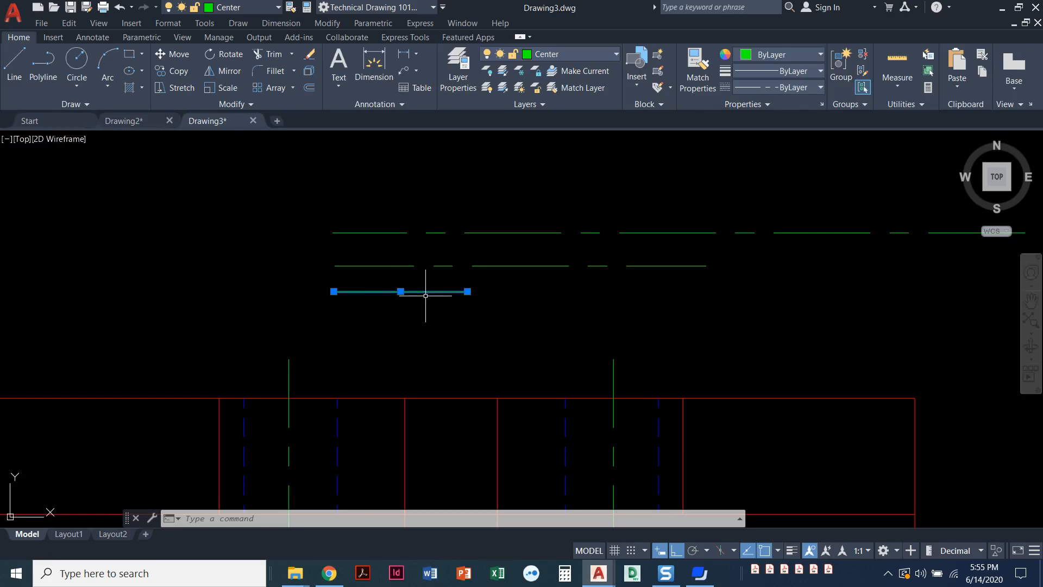
Show the selected line's Properties and begin editing its Linetype scale field.
right_click(425, 306)
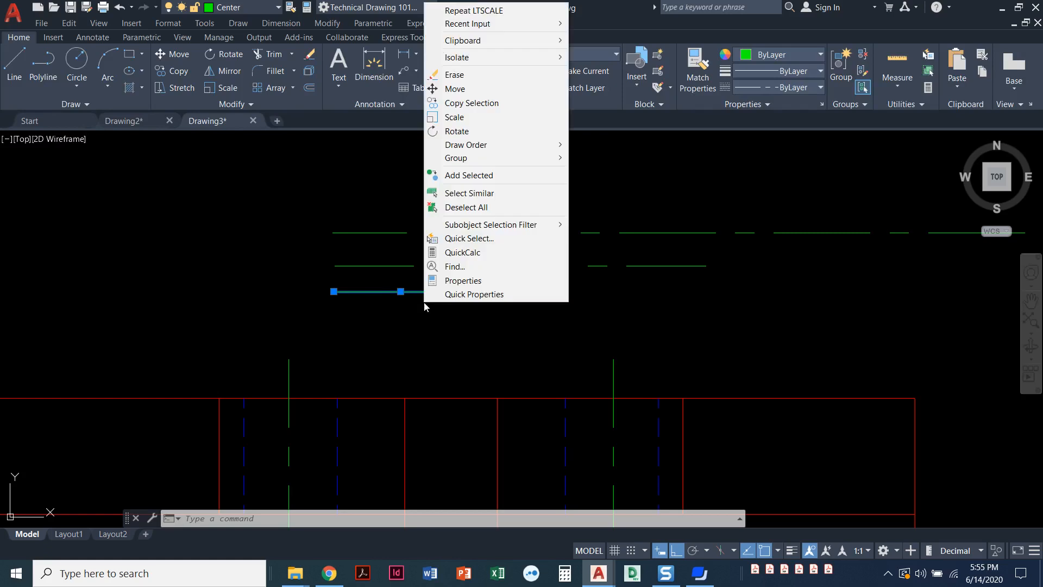
mouse_move(463, 280)
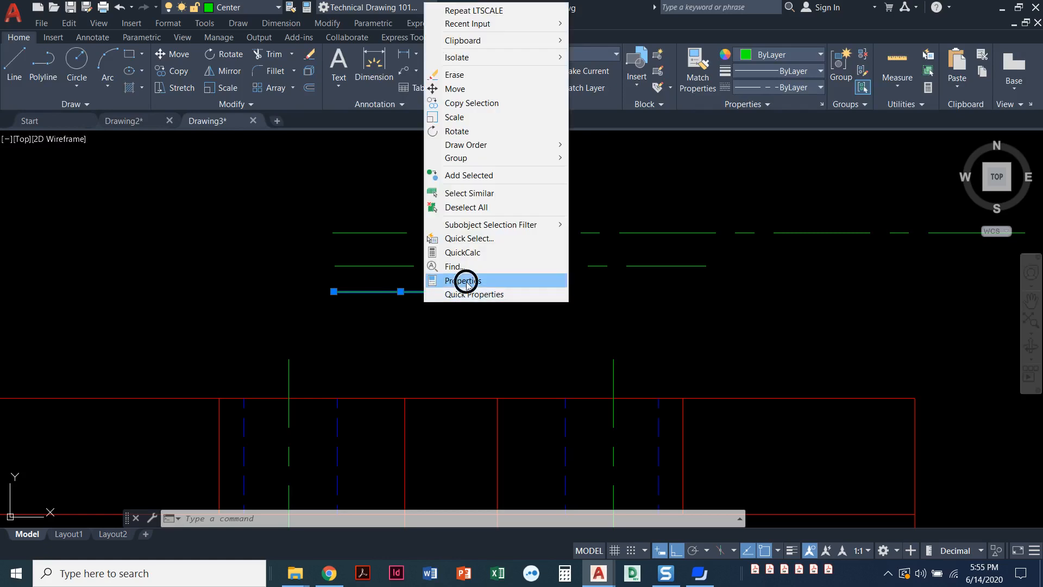
click(463, 280)
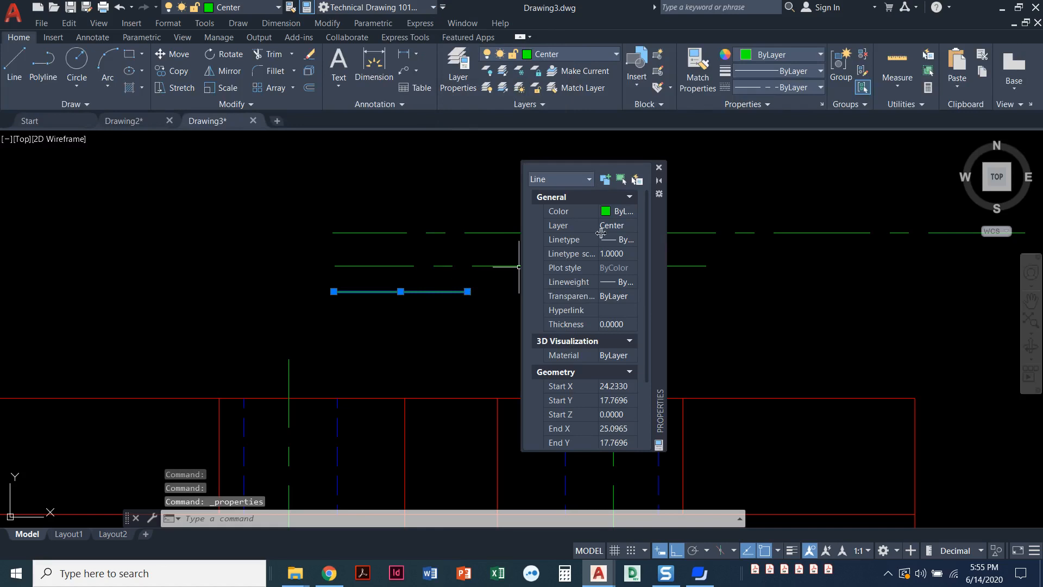
mouse_move(564, 226)
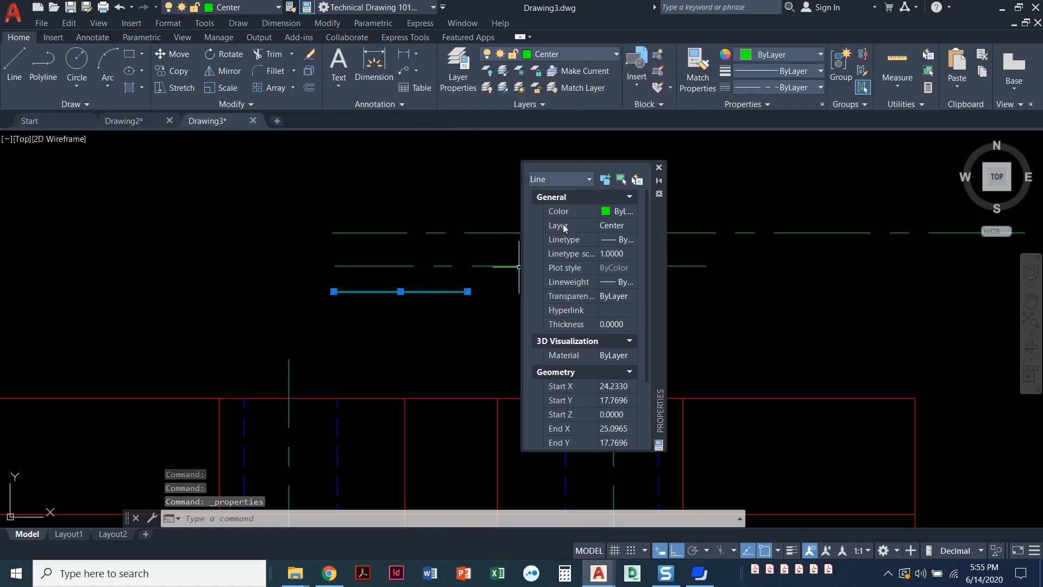
mouse_move(630, 258)
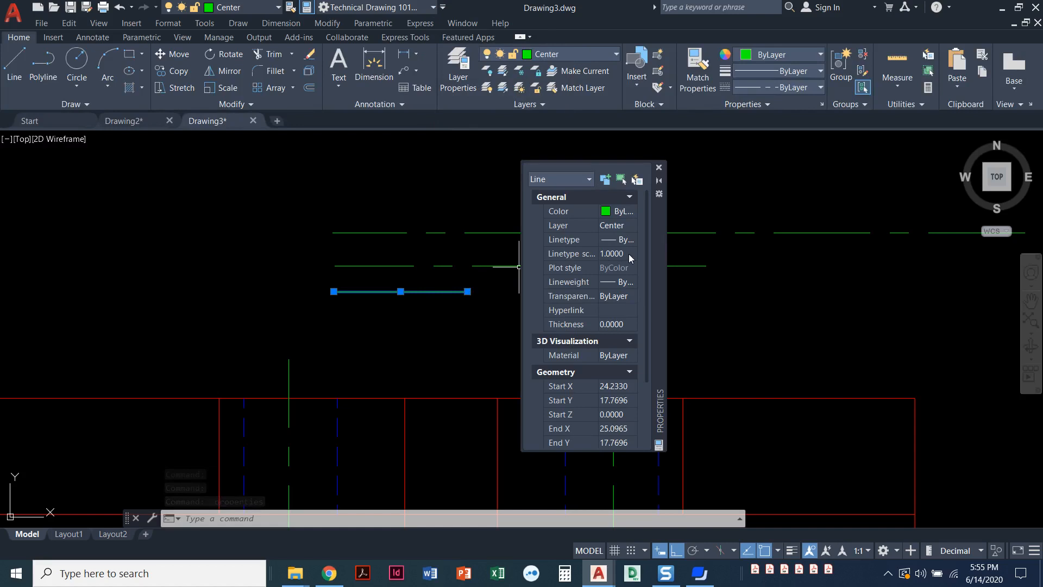
click(612, 253)
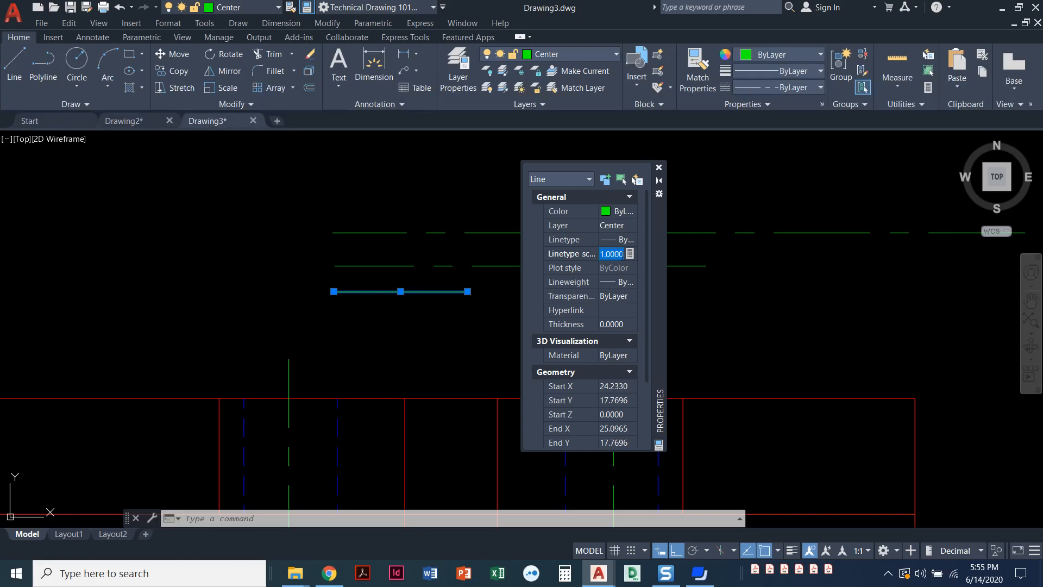
Give the short green line its own linetype scale of 0.5.
text(.5)
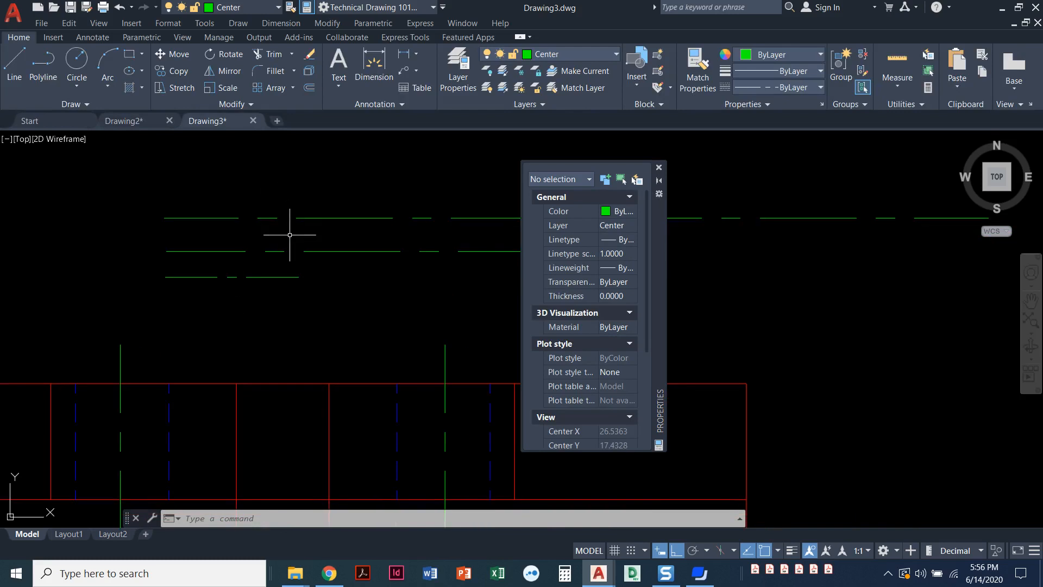
mouse_move(251, 304)
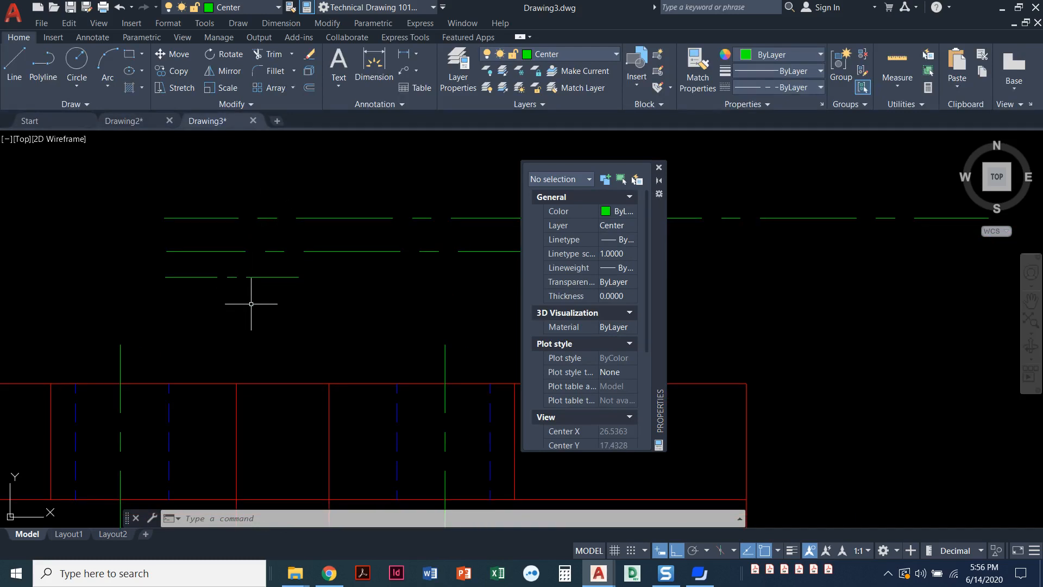